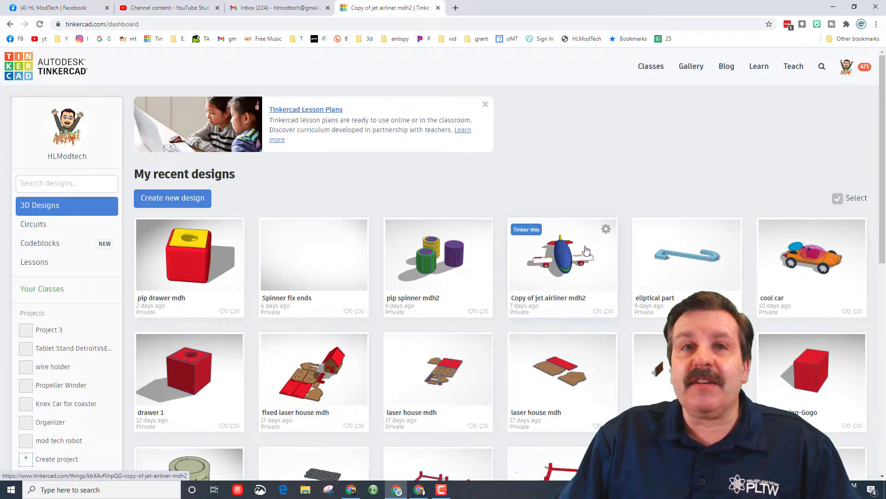
# Step: Duplicate the jet airliner design from its gear menu and open the copy in the editor
pyautogui.click(606, 229)
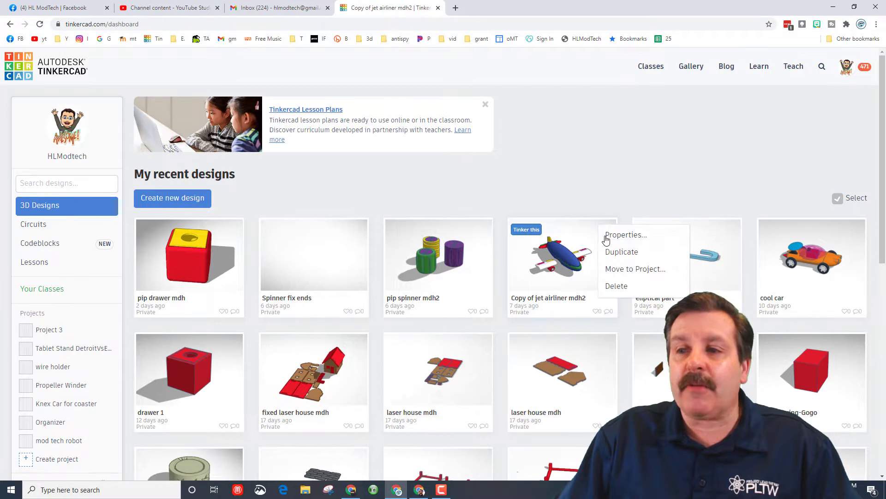
pyautogui.click(622, 252)
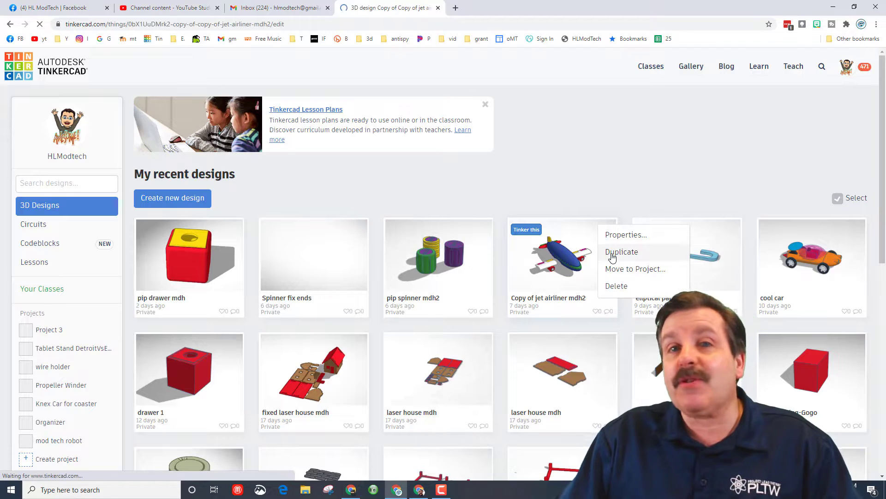
pyautogui.click(622, 252)
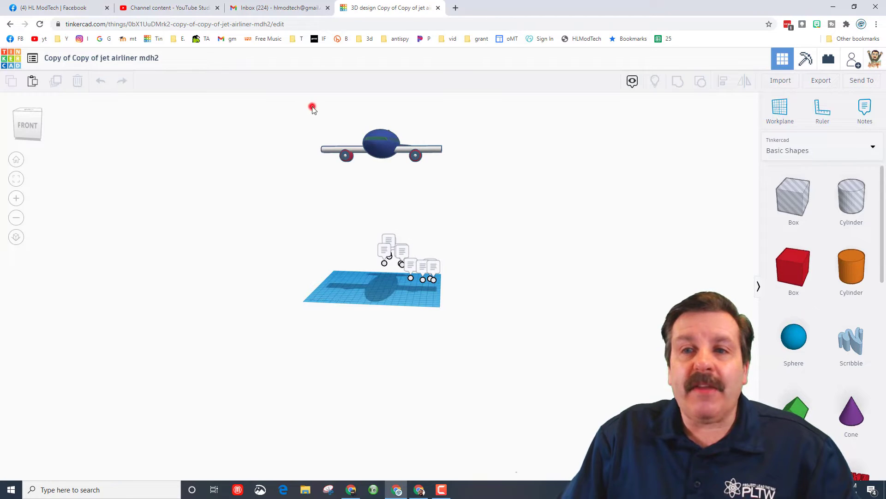
# Step: Select all airplane parts, drop them onto the workplane, then deselect
pyautogui.click(381, 146)
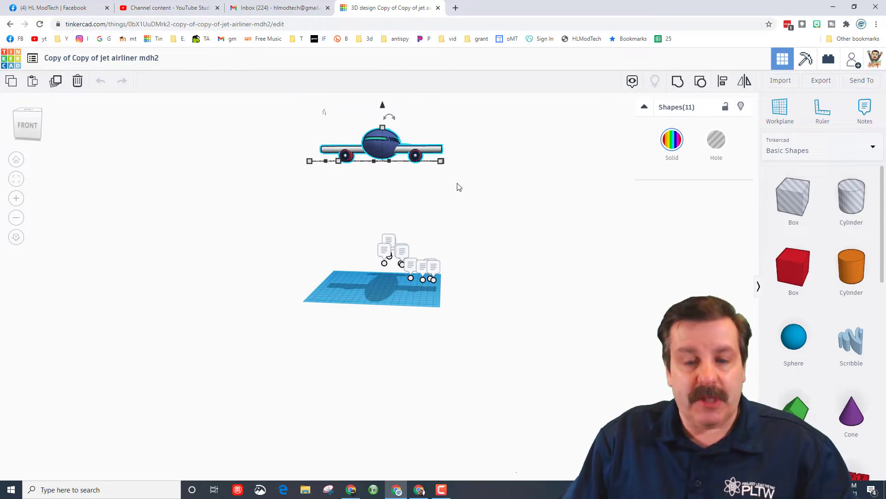
pyautogui.press('d')
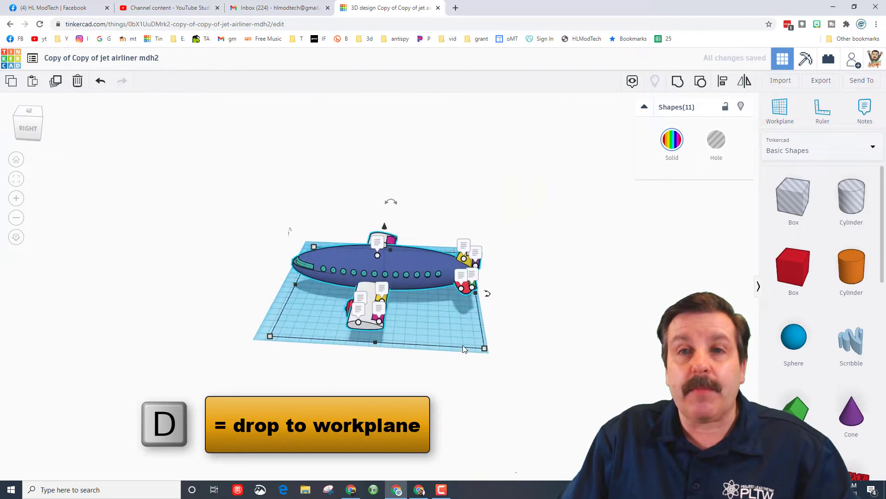
pyautogui.press('d')
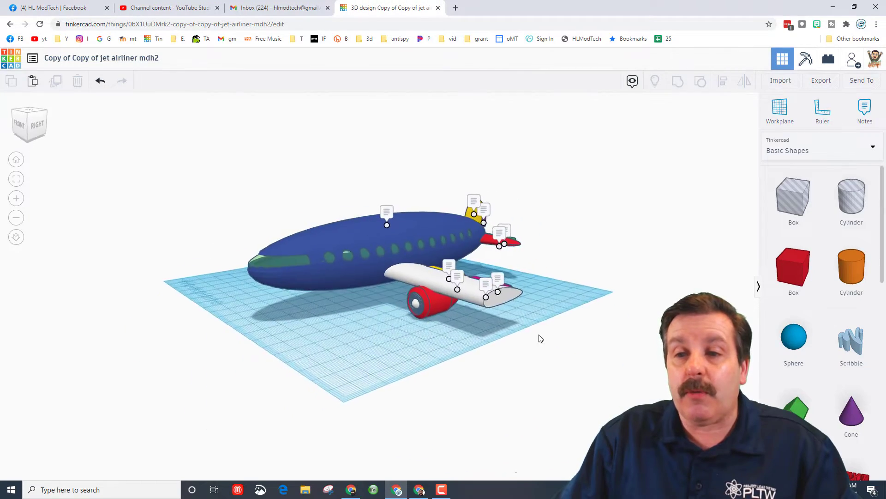
# Step: Size a cylinder pivot pin to 3 x 3 at the magenta wing control surface
pyautogui.moveTo(396, 254); pyautogui.dragTo(340, 283)
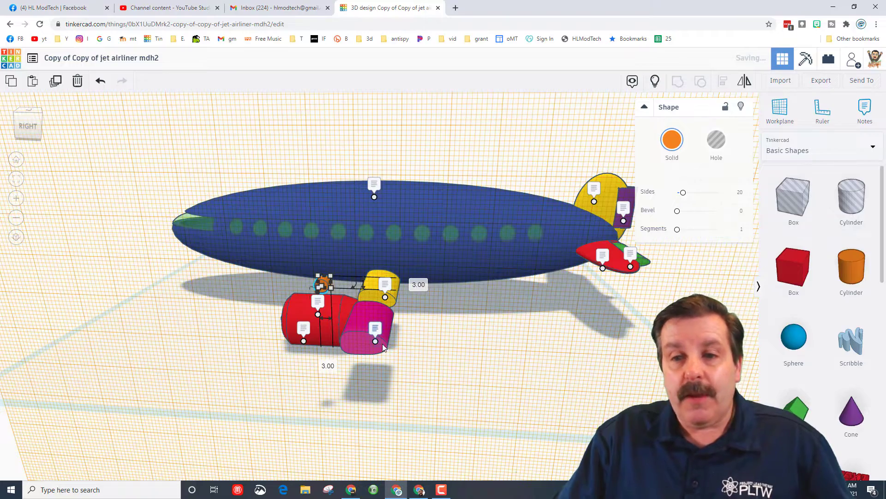
pyautogui.click(37, 113)
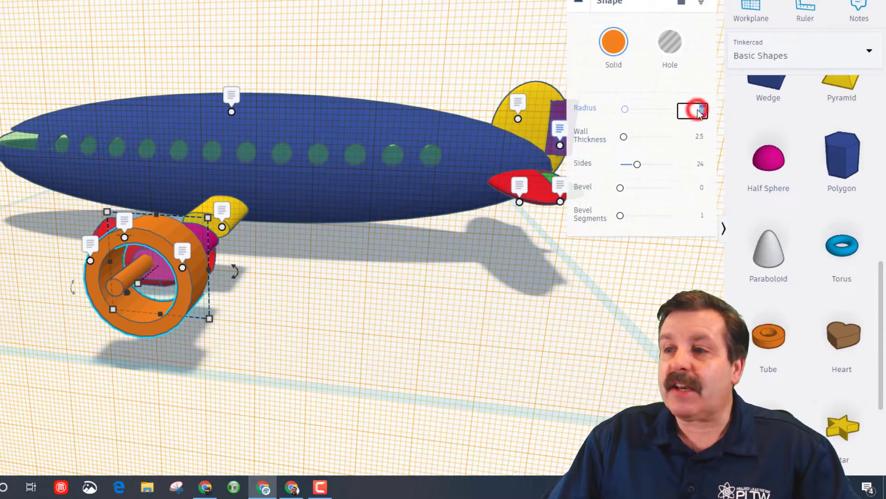
# Step: Give the tube radius 20, wall thickness 0.1 and 64 sides
pyautogui.click(693, 110)
pyautogui.write('20')
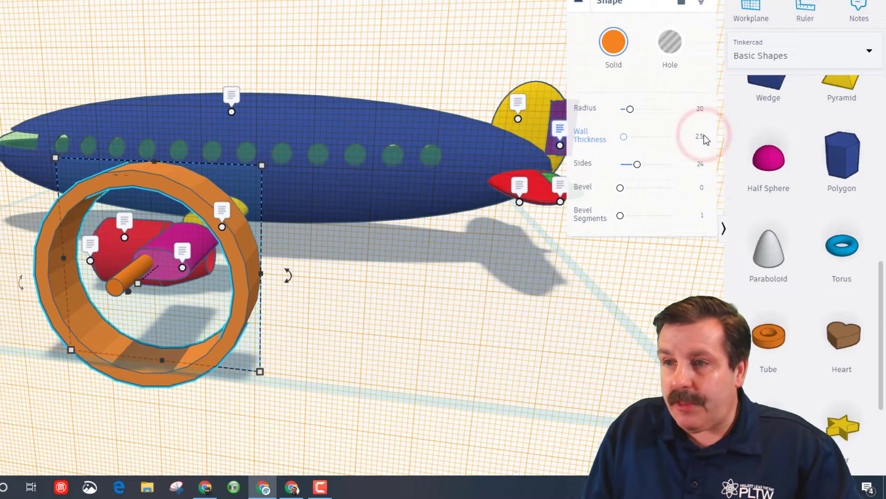
pyautogui.click(693, 138)
pyautogui.write('0.1')
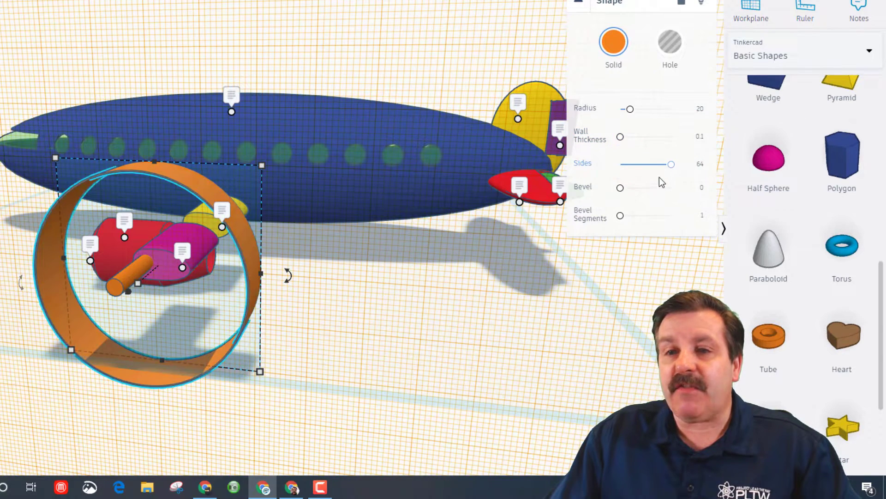
pyautogui.click(613, 42)
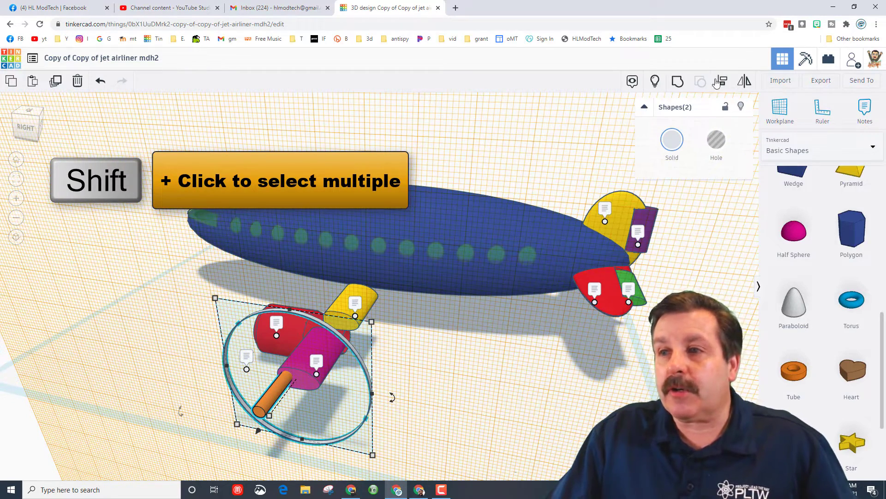
# Step: Select the ring and pivot pin, align their centres, and group them
pyautogui.click(722, 81)
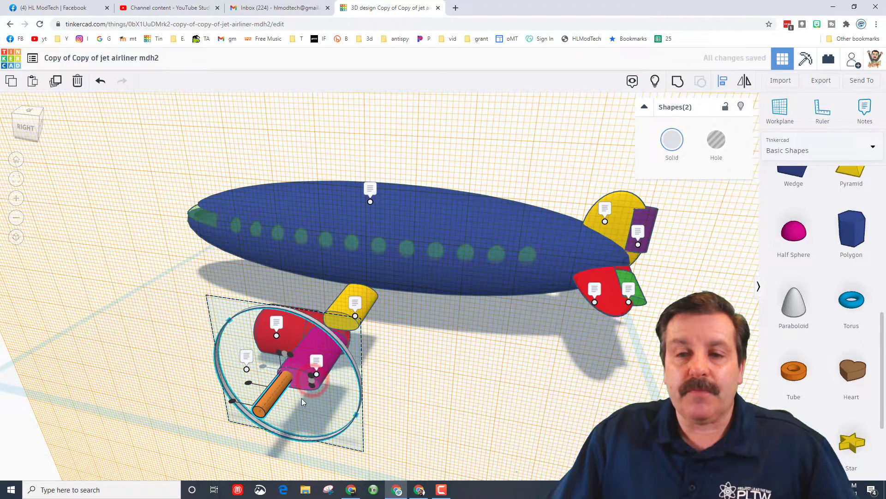
pyautogui.click(271, 396)
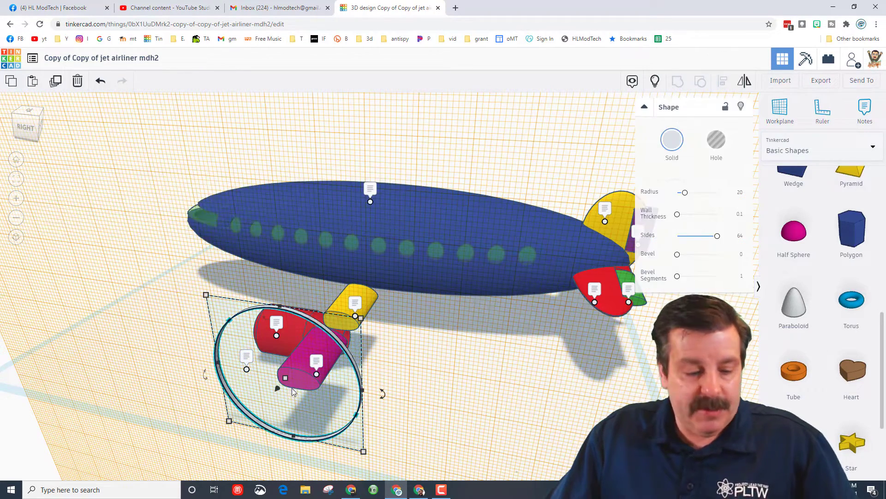
pyautogui.click(294, 368)
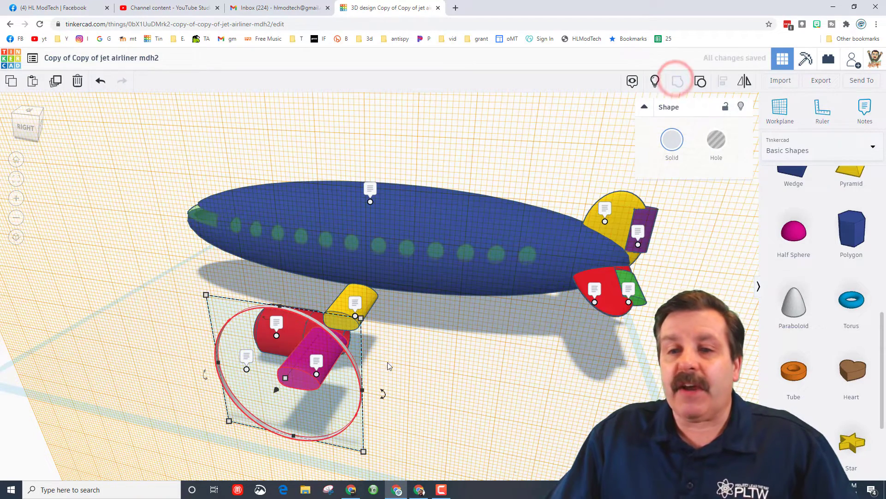
pyautogui.moveTo(516, 371)
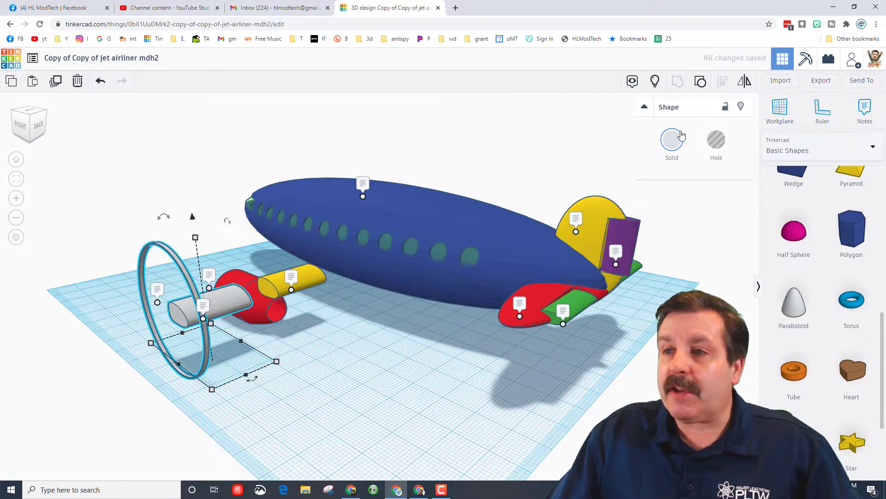
# Step: Group the ring handle with the magenta aileron and test-turn it with the rotate handle
pyautogui.click(672, 139)
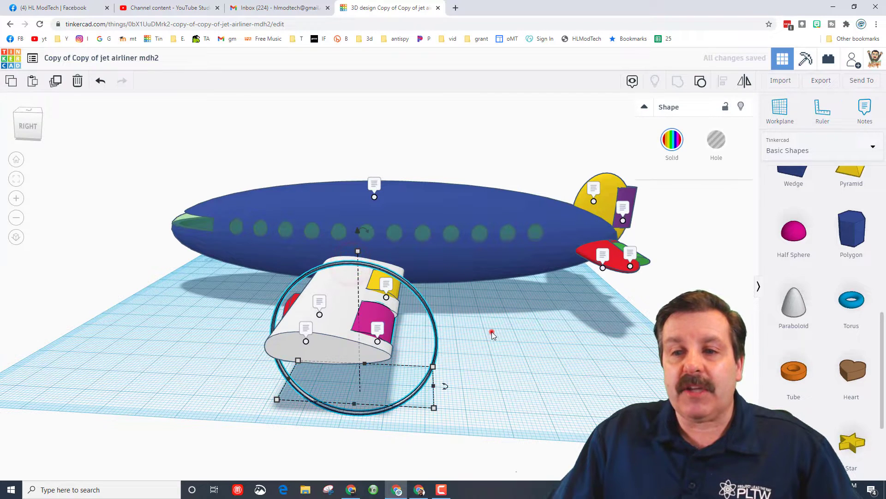
pyautogui.moveTo(368, 234)
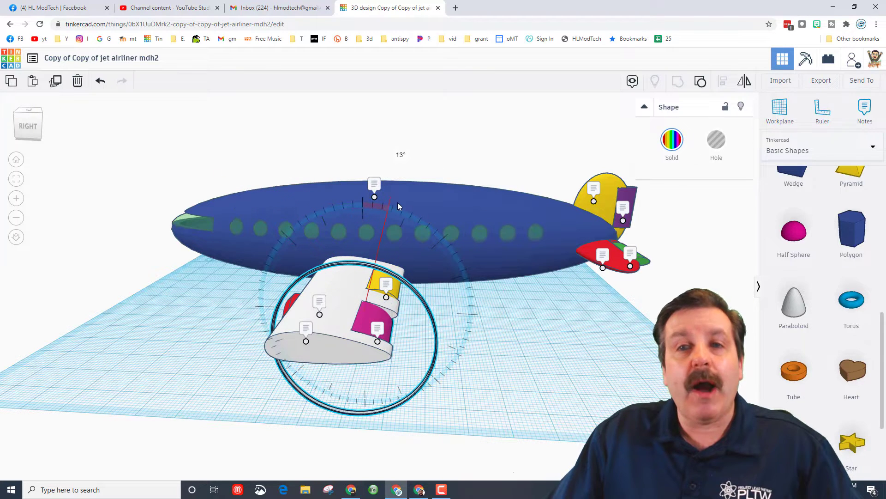
pyautogui.moveTo(387, 205); pyautogui.dragTo(374, 196)
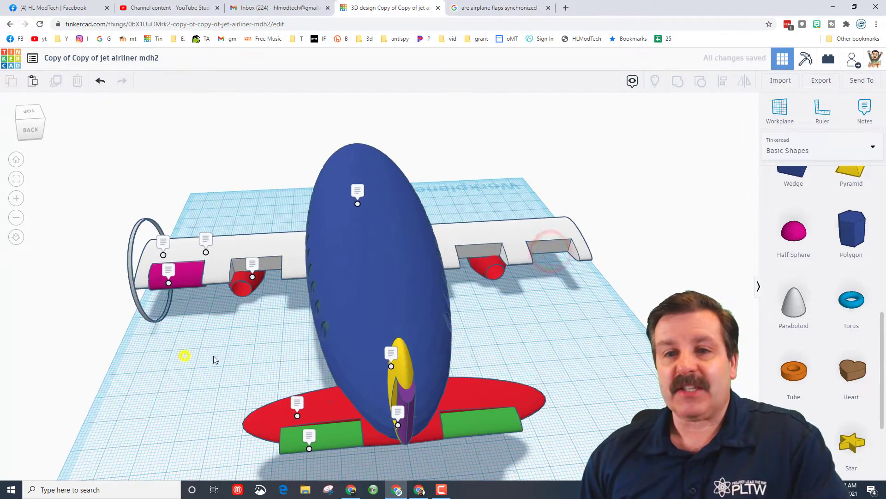
# Step: Copy the ring handle onto the yellow inner flap and duplicate the aileron assembly
pyautogui.press('ctrl+d')
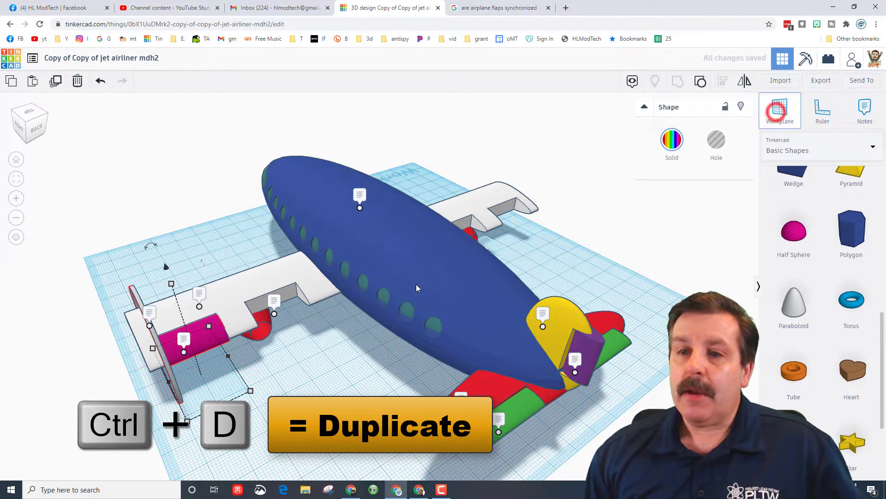
pyautogui.press('ctrl+d')
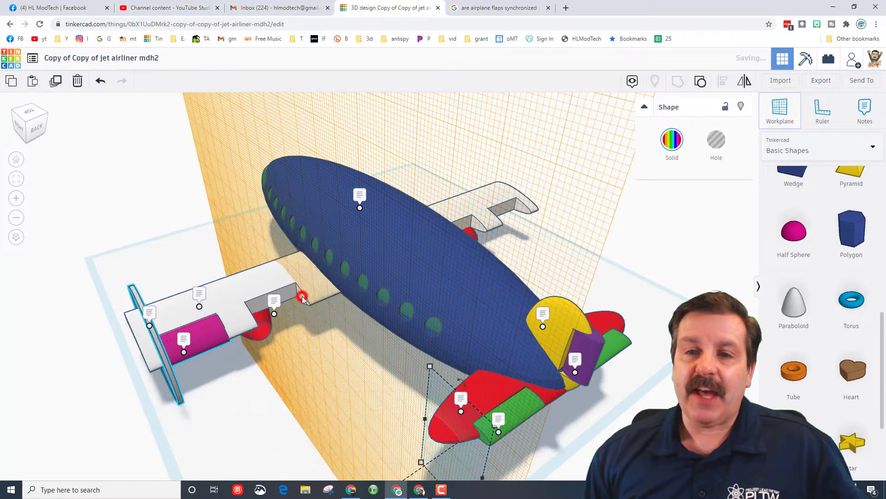
pyautogui.press('d')
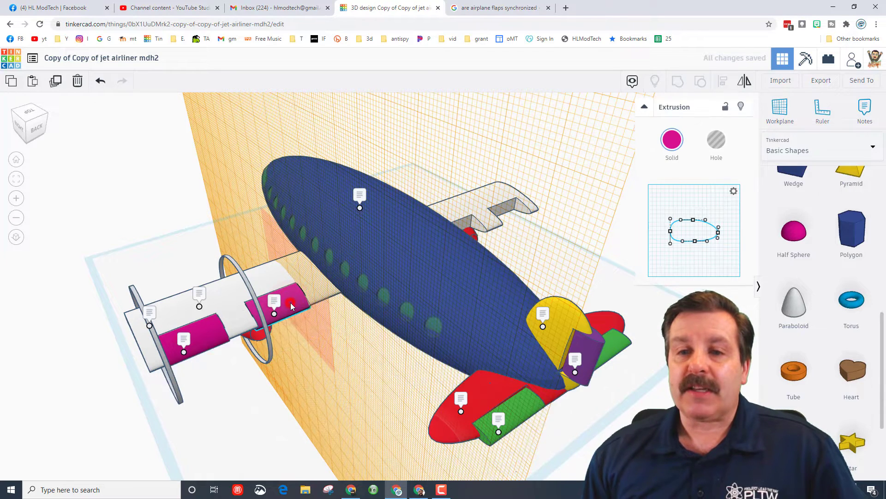
pyautogui.click(672, 139)
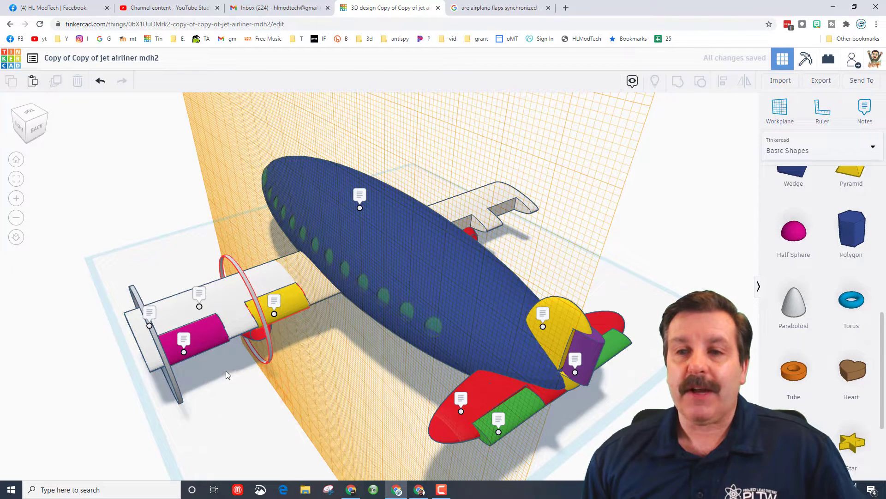
pyautogui.moveTo(293, 324)
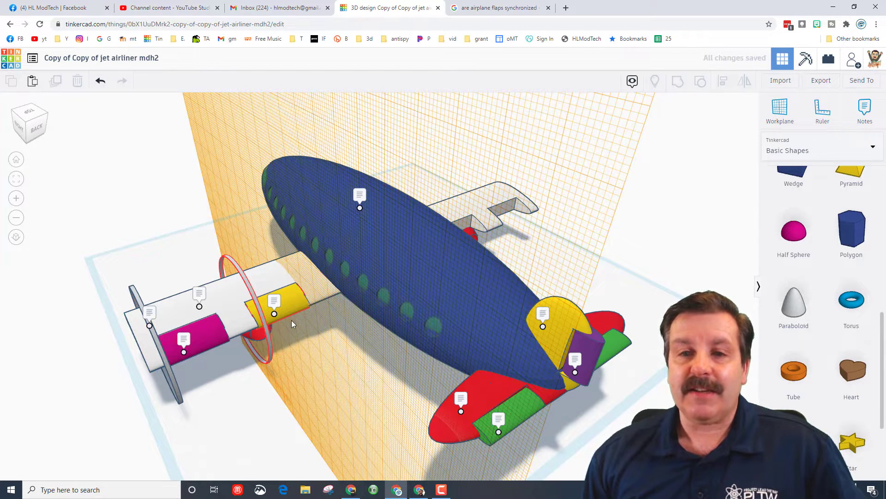
pyautogui.moveTo(246, 355)
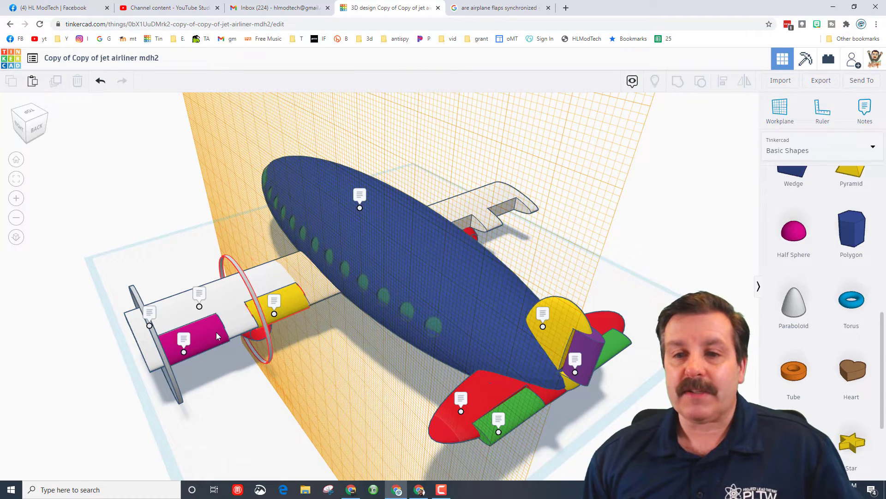
pyautogui.click(184, 337)
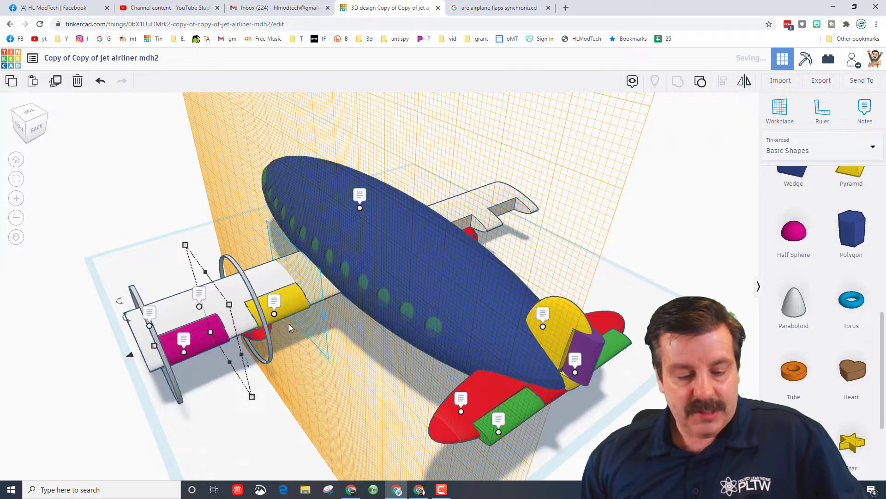
pyautogui.press('ctrl+d')
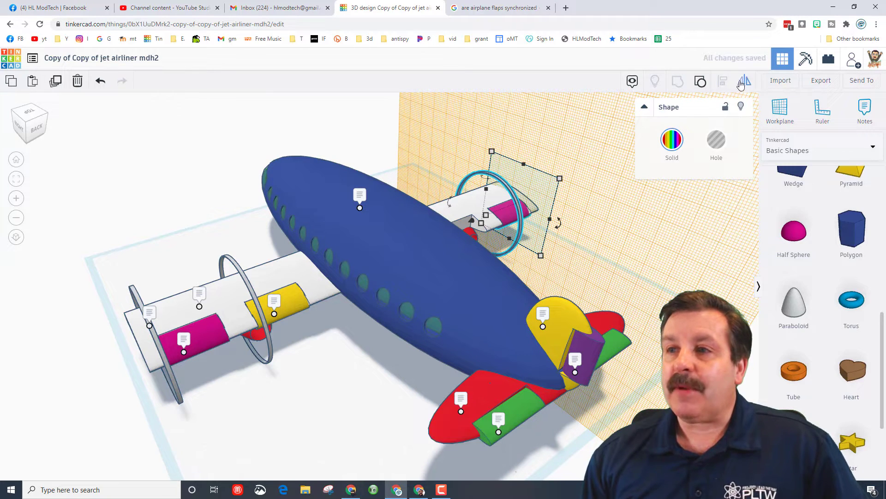
# Step: Mirror the copied aileron handle and drop a duplicated inner flap with ring on the other wing
pyautogui.click(745, 81)
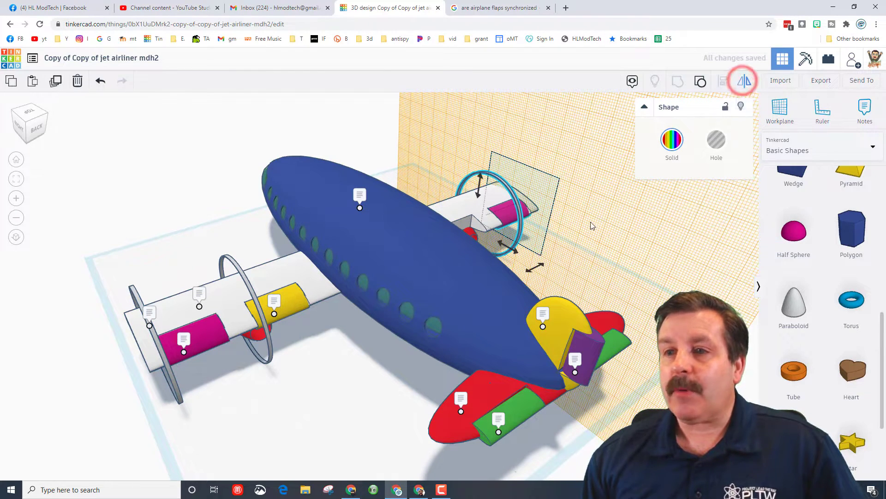
pyautogui.press('ctrl+d')
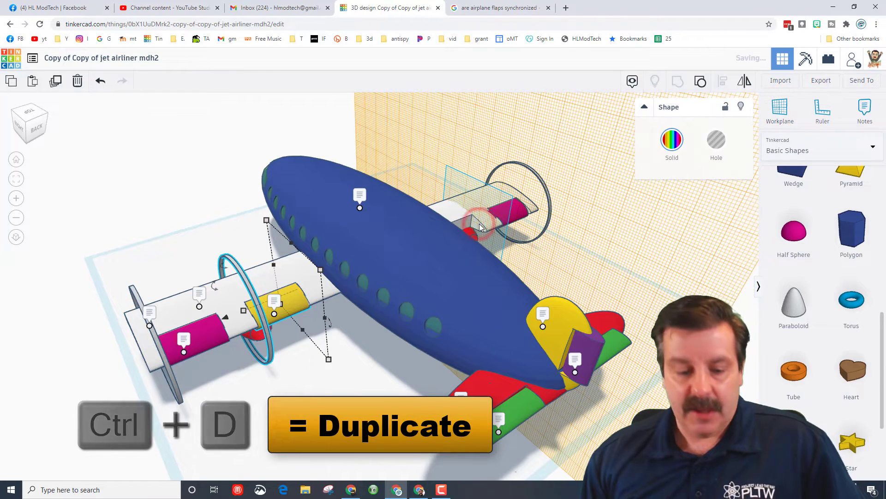
pyautogui.press('d')
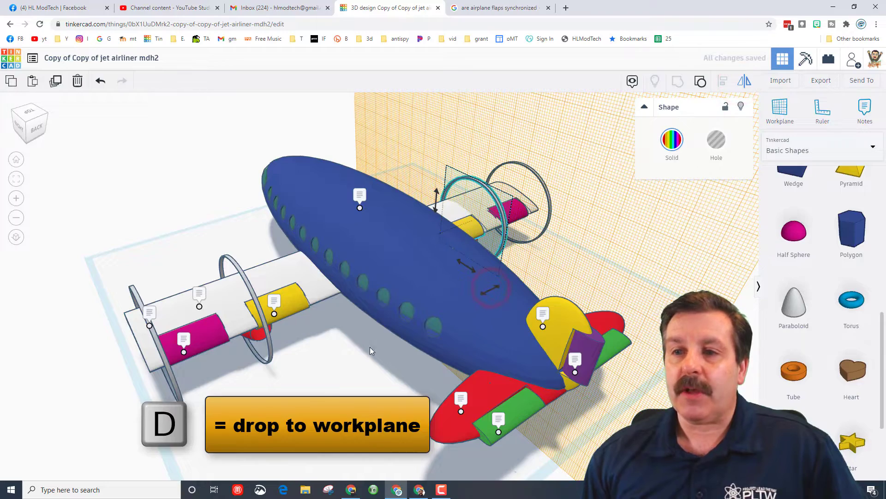
pyautogui.press('d')
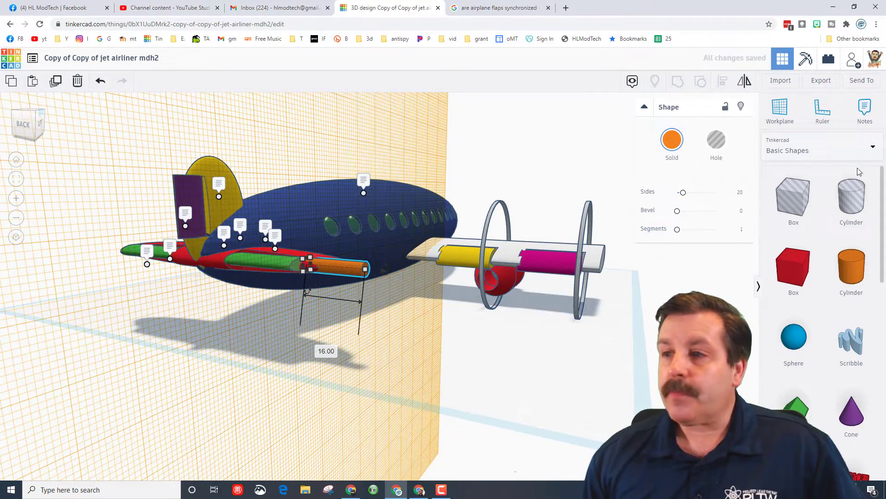
# Step: Place a tube ring on the elevator's pivot pin, then select the left elevator with its ring
pyautogui.scroll(-3)
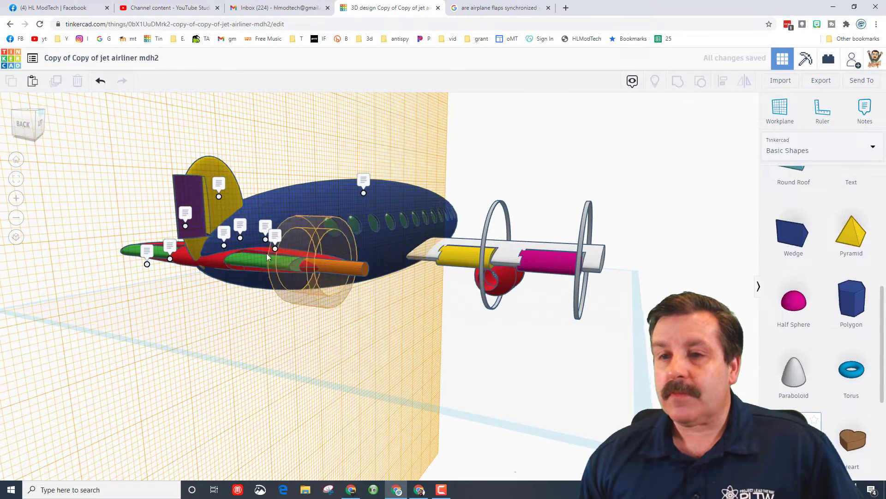
pyautogui.click(317, 266)
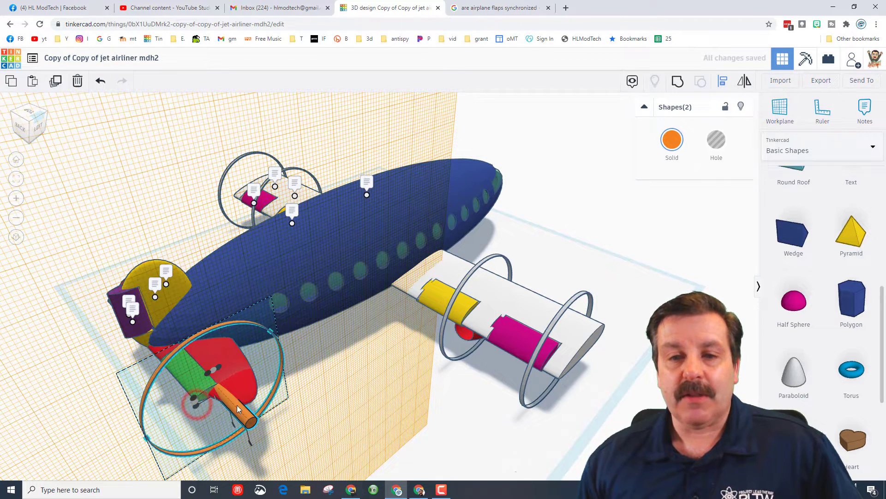
pyautogui.moveTo(331, 406)
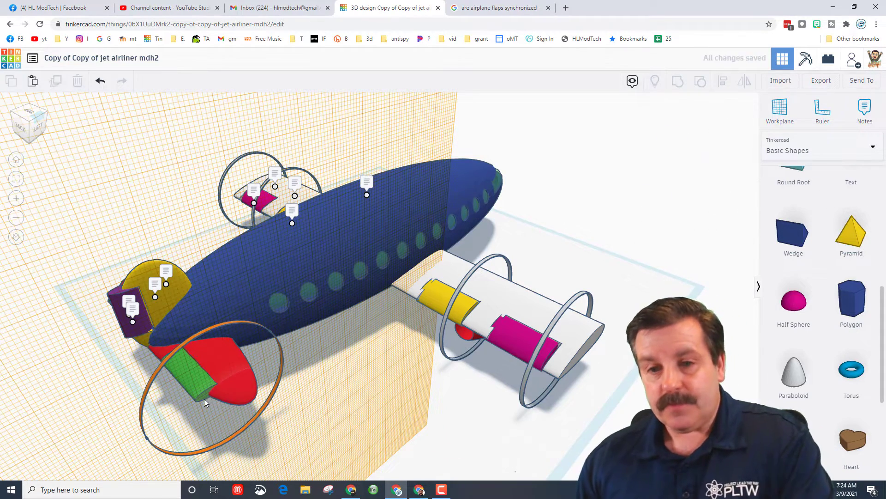
pyautogui.click(198, 379)
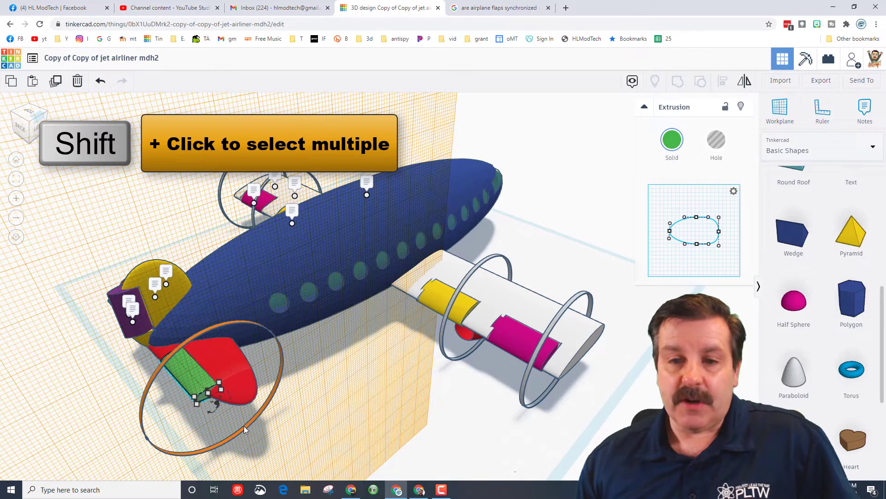
pyautogui.click(226, 368)
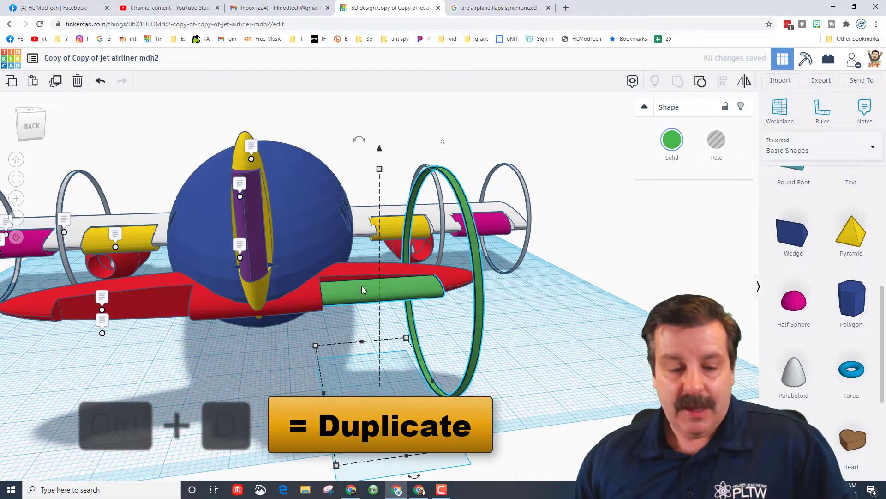
# Step: Duplicate the elevator group with its ring for the opposite tail side
pyautogui.press('ctrl+d')
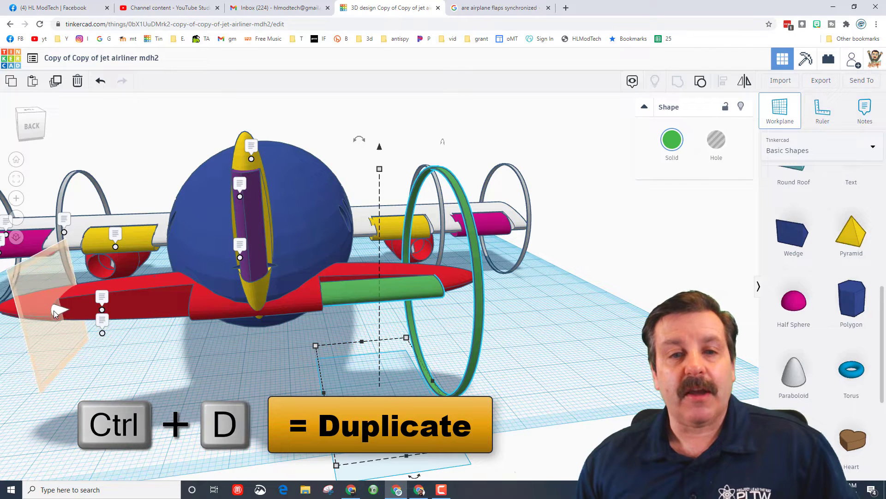
pyautogui.press('d')
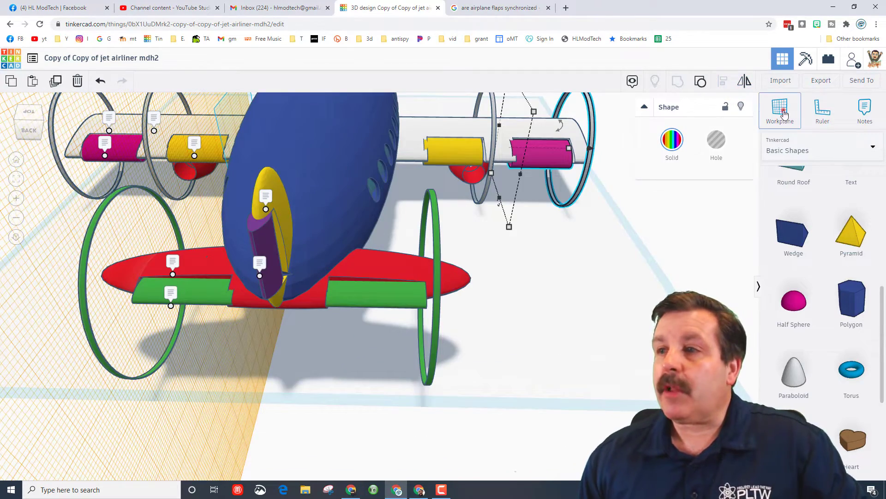
# Step: Anchor a workplane on top of the rudder and undo the oversized cylinder changes
pyautogui.click(780, 110)
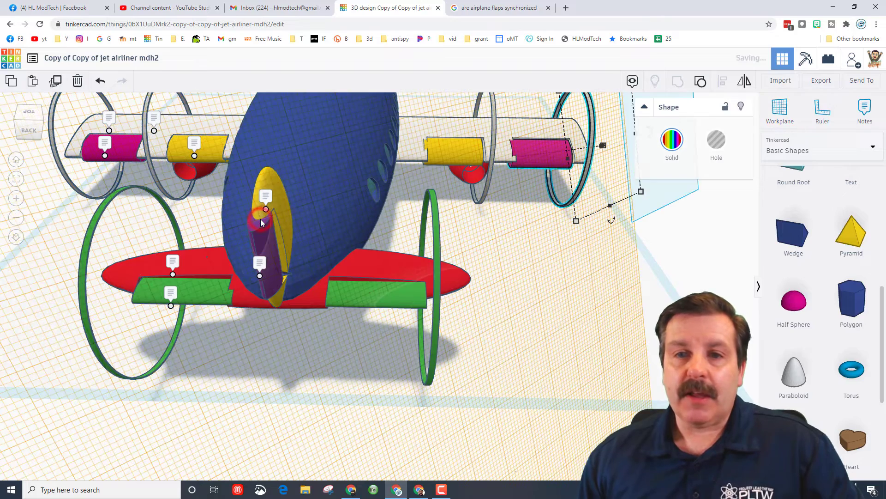
pyautogui.click(266, 221)
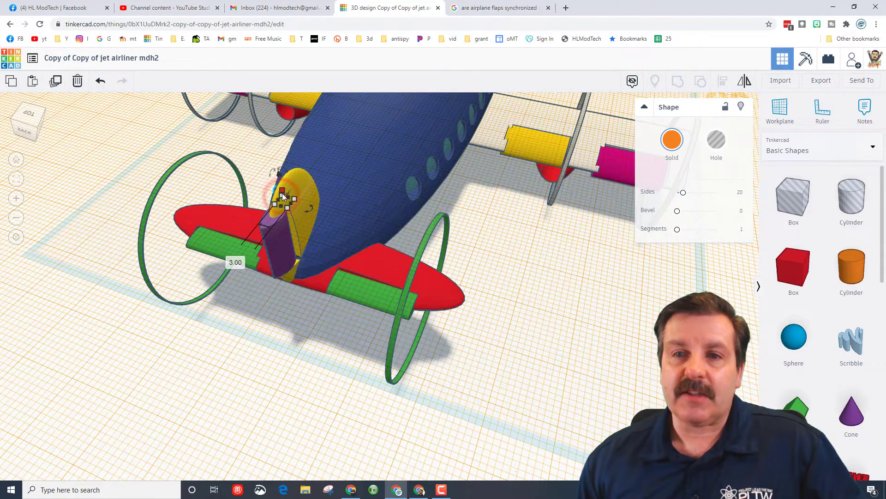
pyautogui.press('ctrl+z')
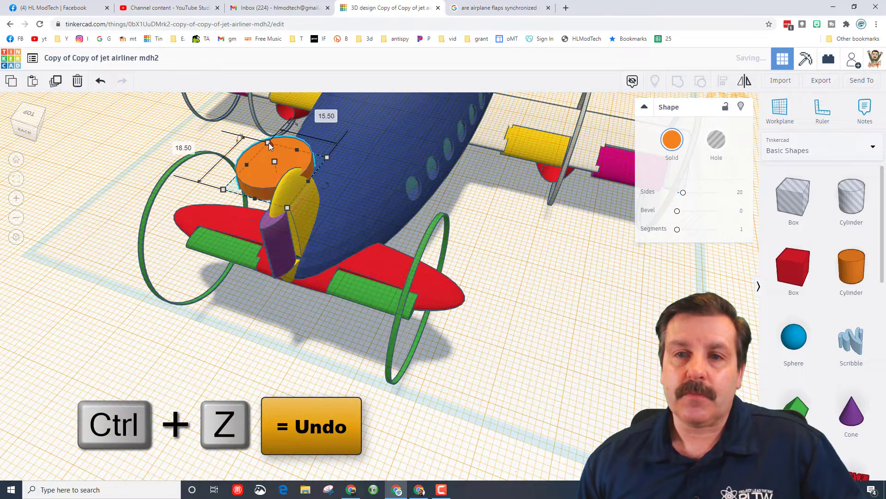
pyautogui.press('ctrl+z')
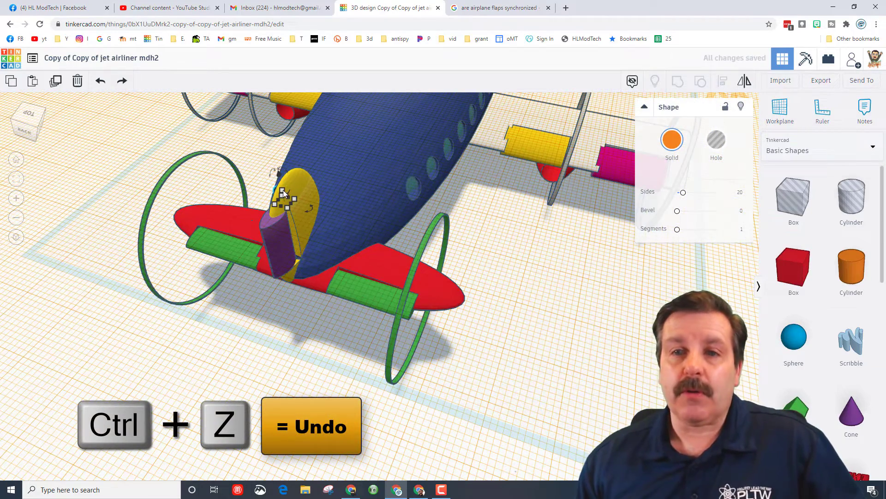
pyautogui.press('Ctrl+Z')
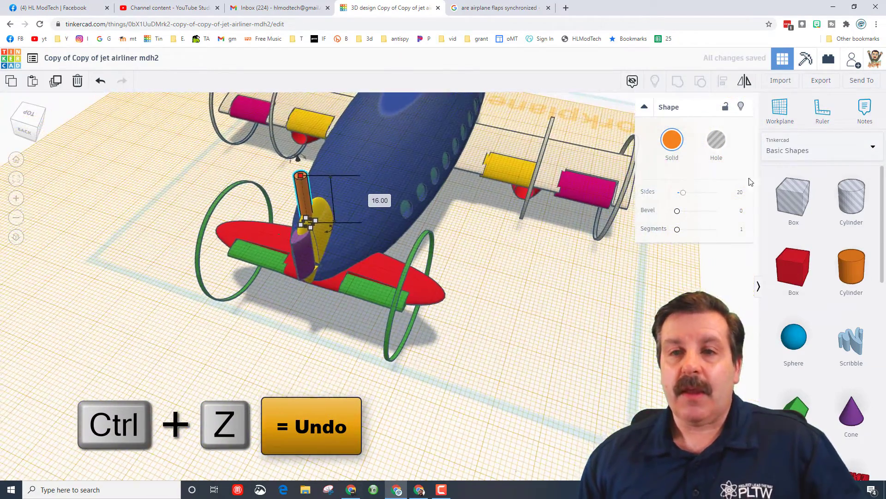
pyautogui.scroll(-3)
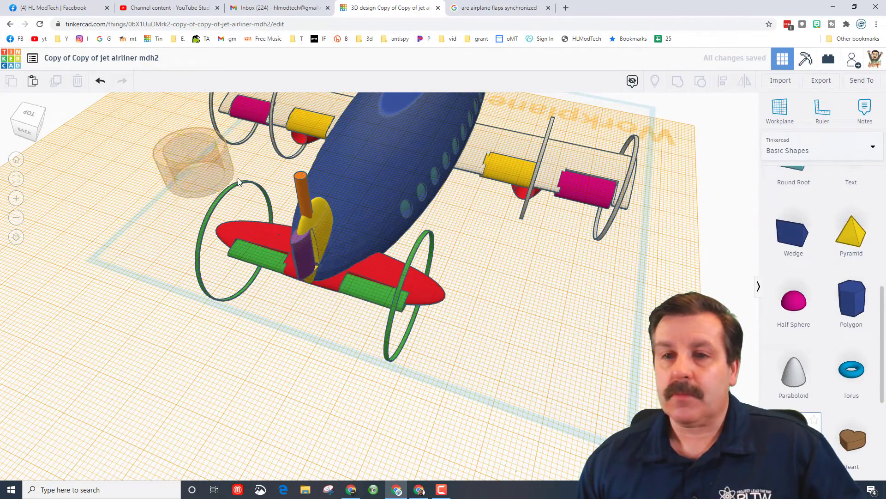
# Step: Place a tube ring near the rudder and select it with the pivot pin
pyautogui.click(311, 192)
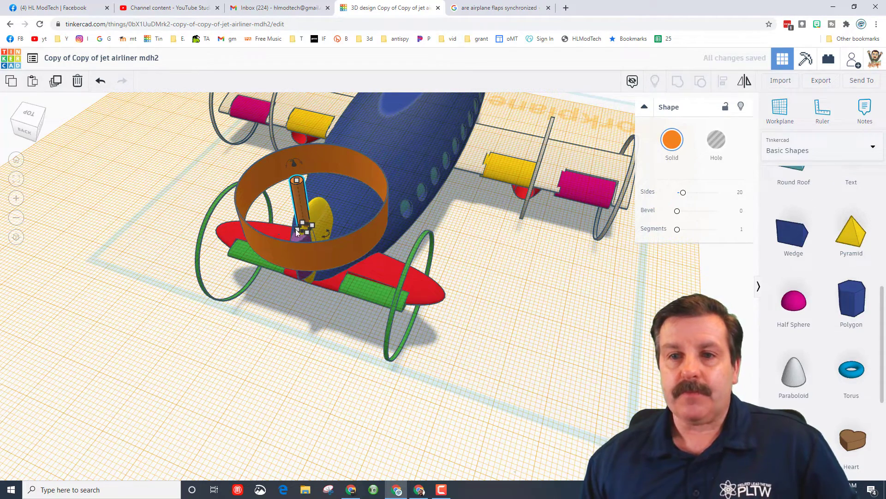
pyautogui.click(319, 257)
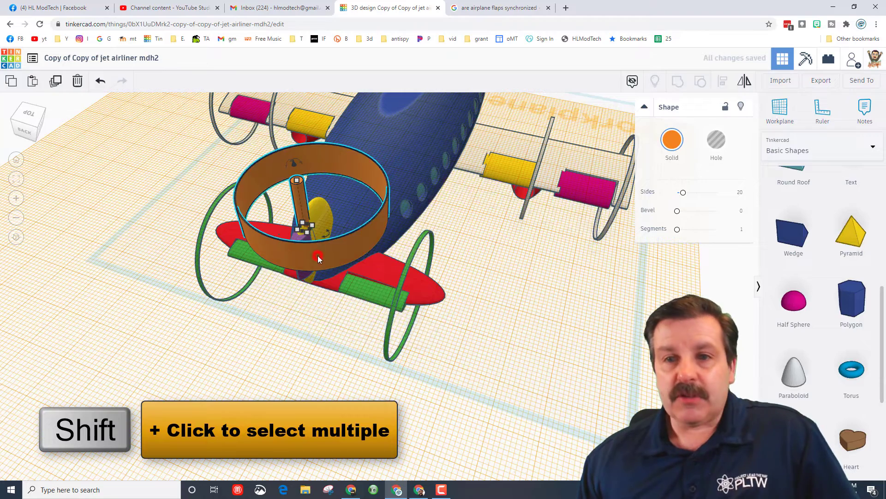
pyautogui.click(722, 81)
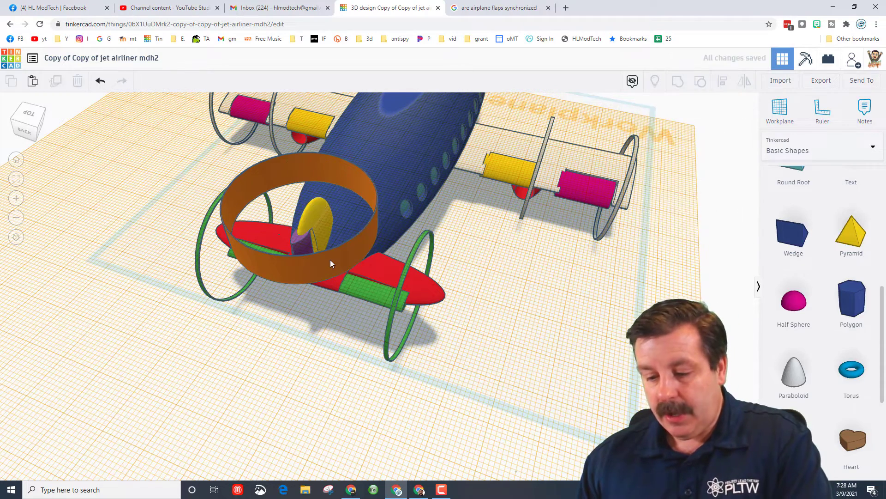
# Step: Select the rotation ring with the rudder parts and change their colour
pyautogui.click(306, 186)
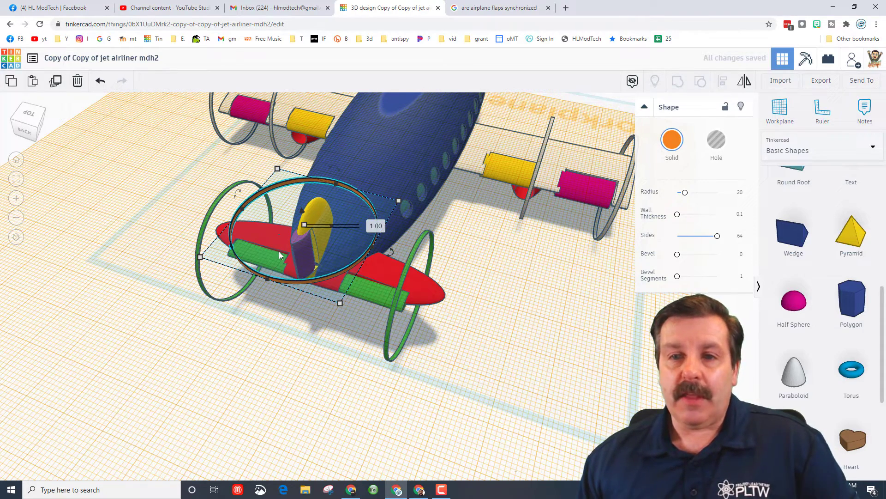
pyautogui.click(265, 255)
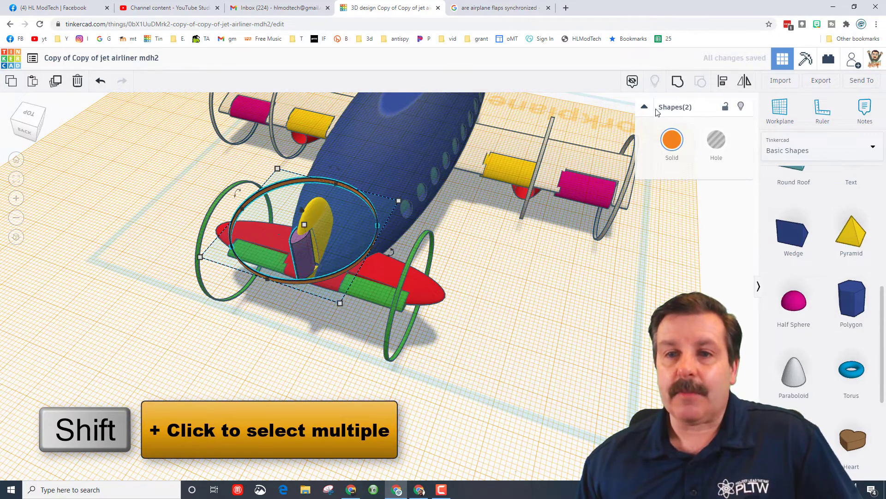
pyautogui.click(303, 249)
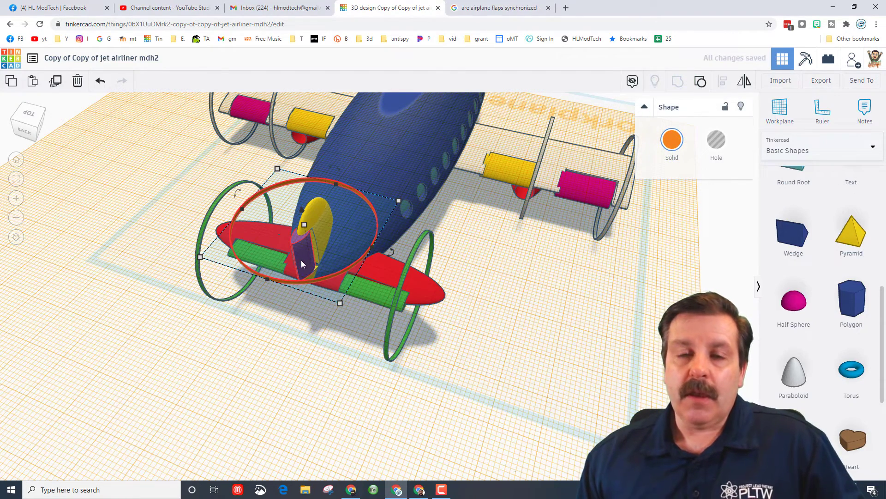
pyautogui.moveTo(536, 194)
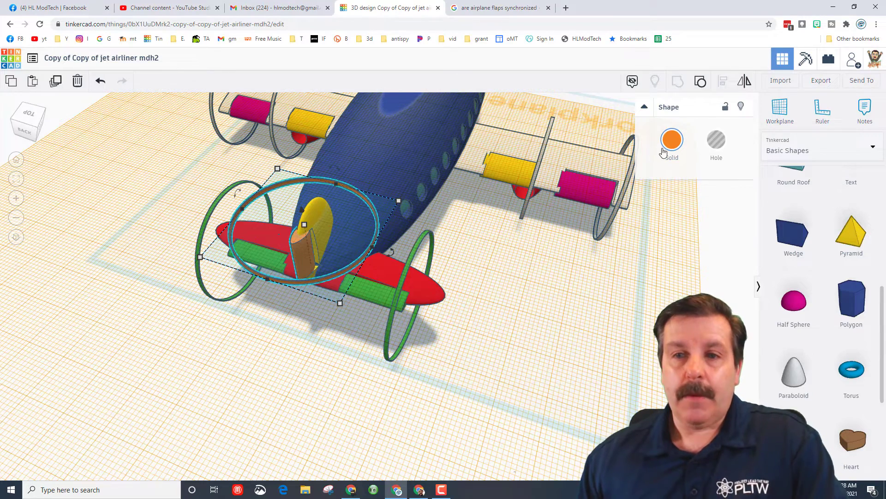
pyautogui.click(672, 140)
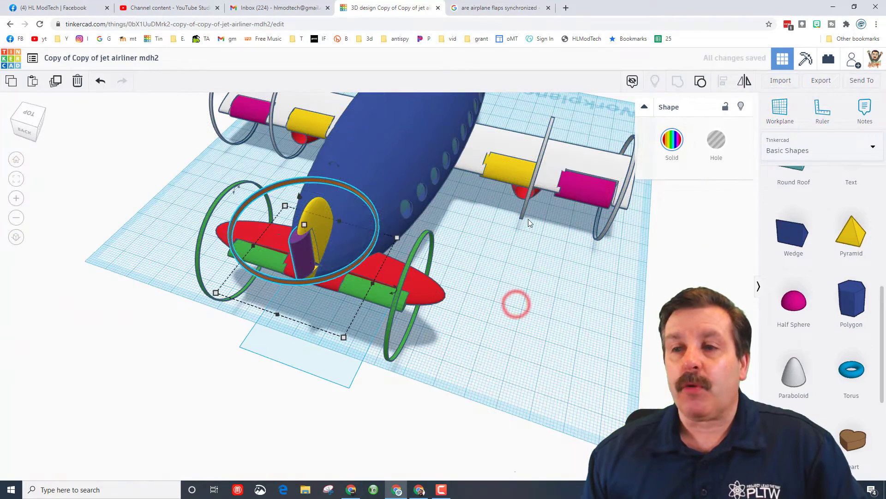
# Step: Tilt the left elevator with its ring, then rotate a wing flap to test hinges
pyautogui.click(577, 186)
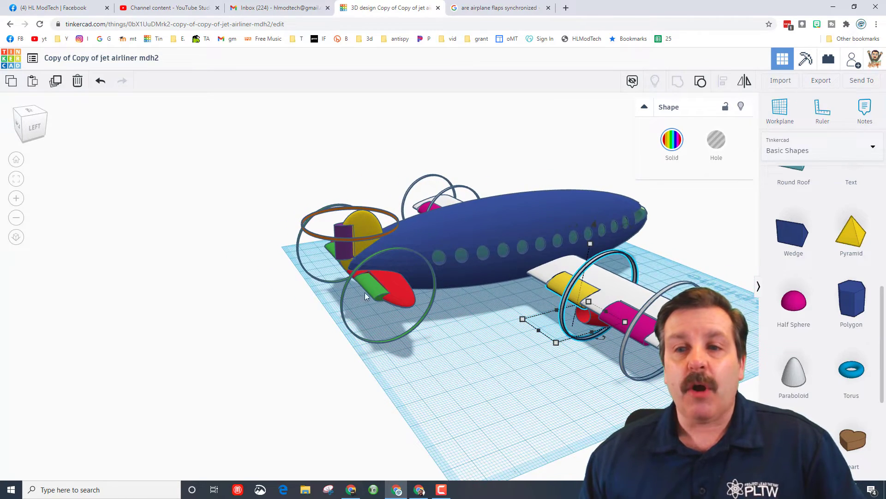
pyautogui.click(385, 282)
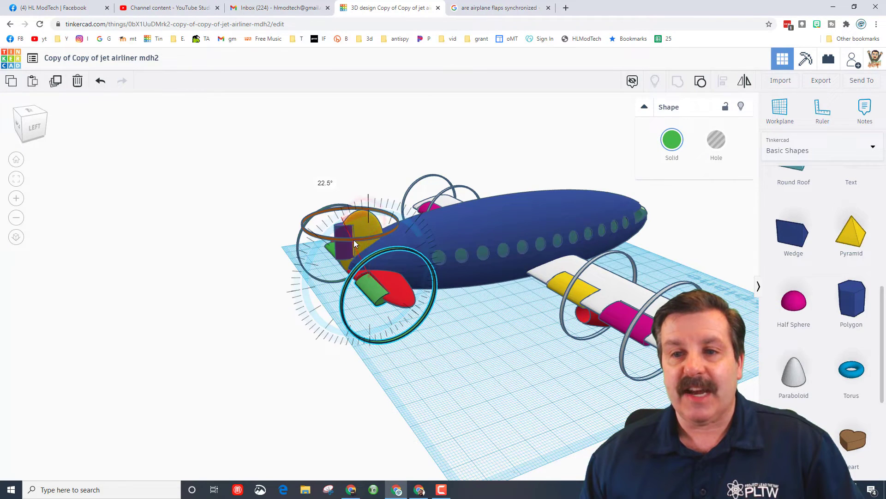
pyautogui.click(385, 292)
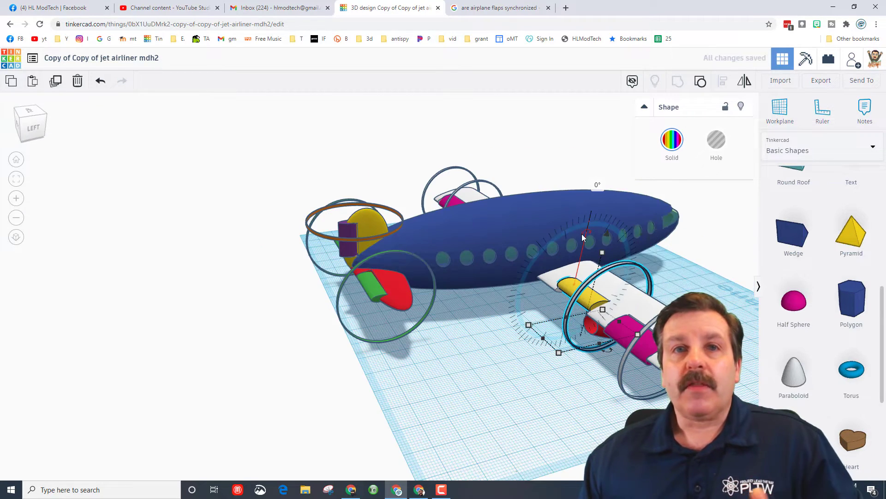
pyautogui.click(577, 236)
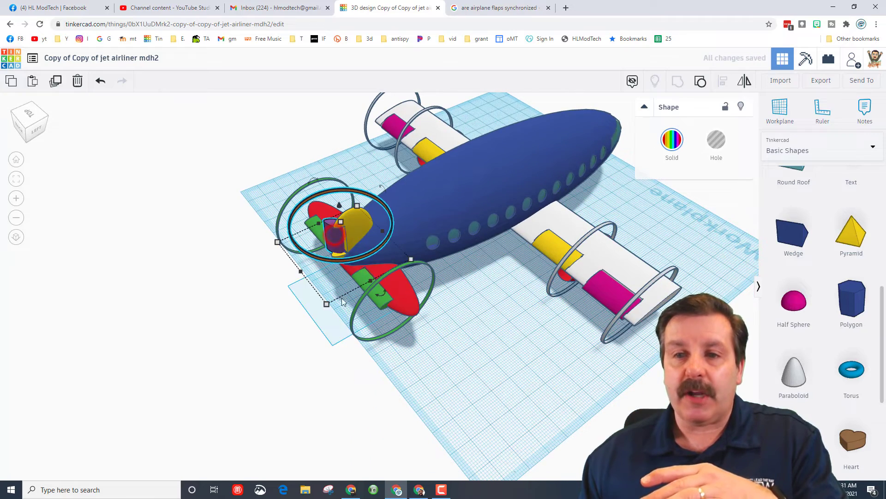
# Step: Undo the test rotation and rename the design to 'moving jet airliner mdh2'
pyautogui.click(100, 81)
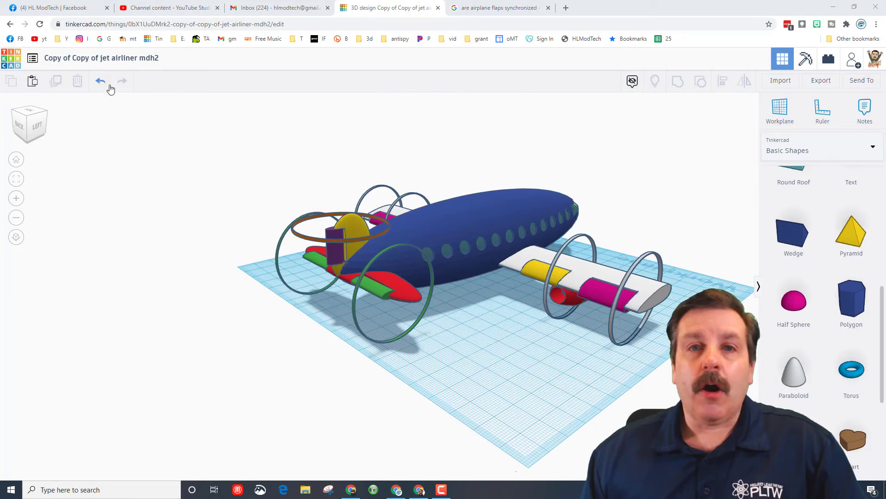
pyautogui.click(101, 57)
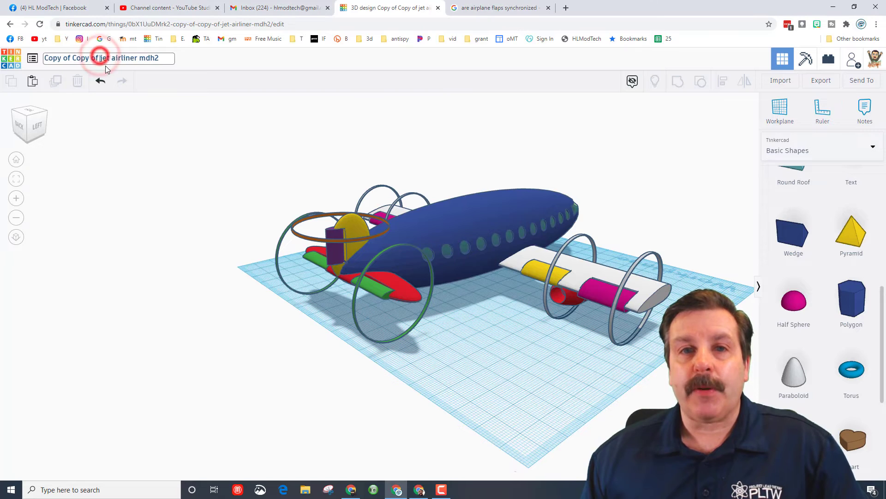
pyautogui.write('jet airliner mdh2')
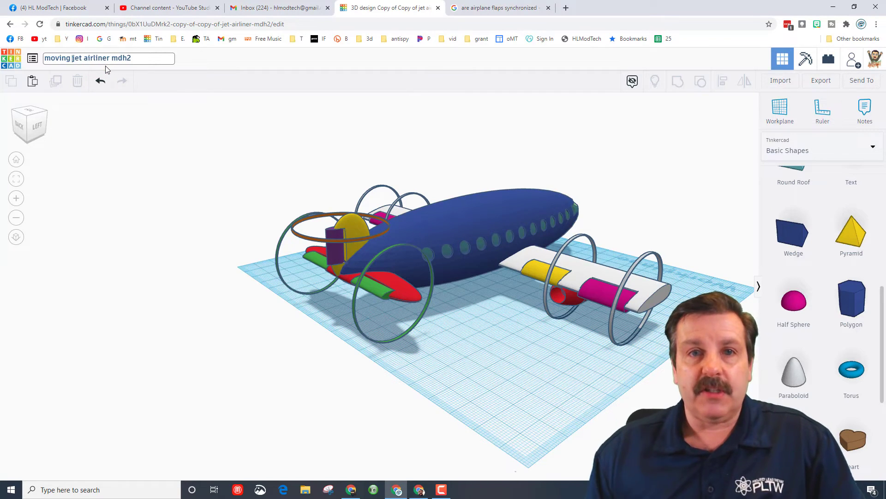
pyautogui.click(461, 340)
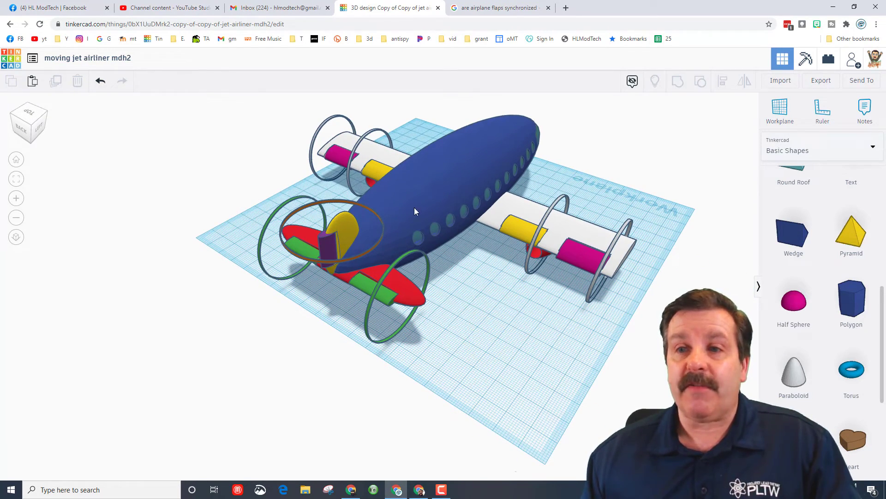
pyautogui.moveTo(483, 149)
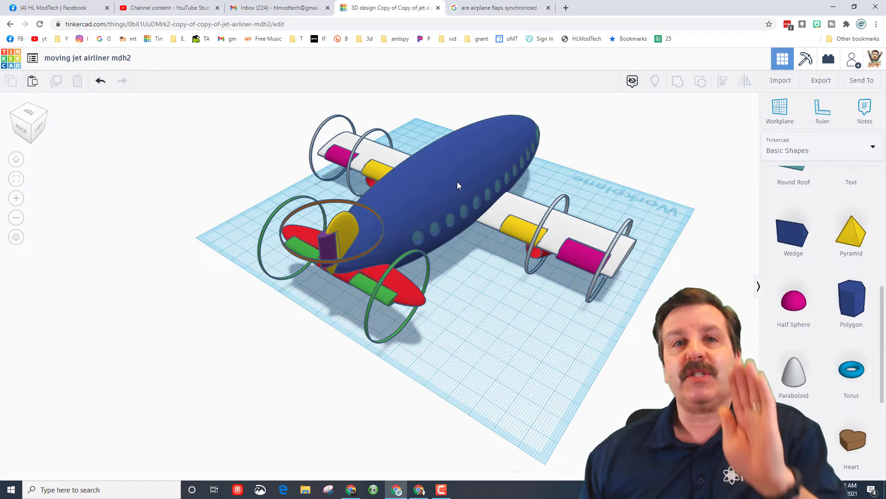
pyautogui.moveTo(456, 179)
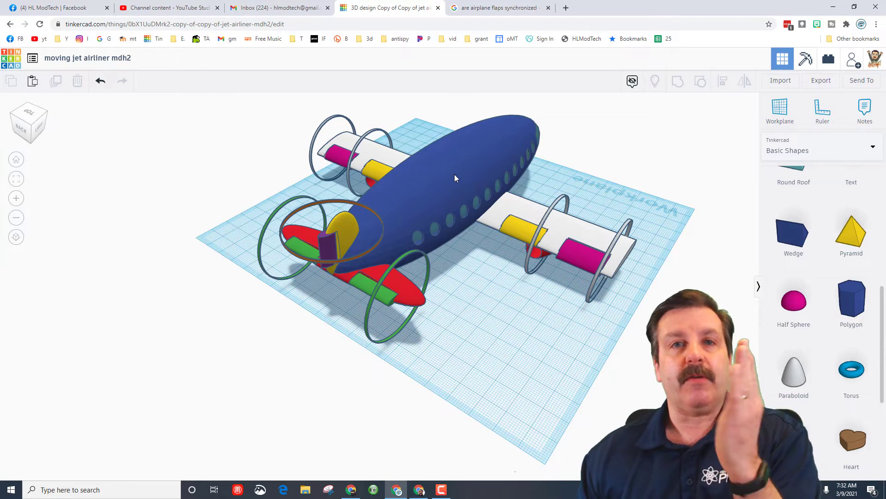
pyautogui.moveTo(468, 134)
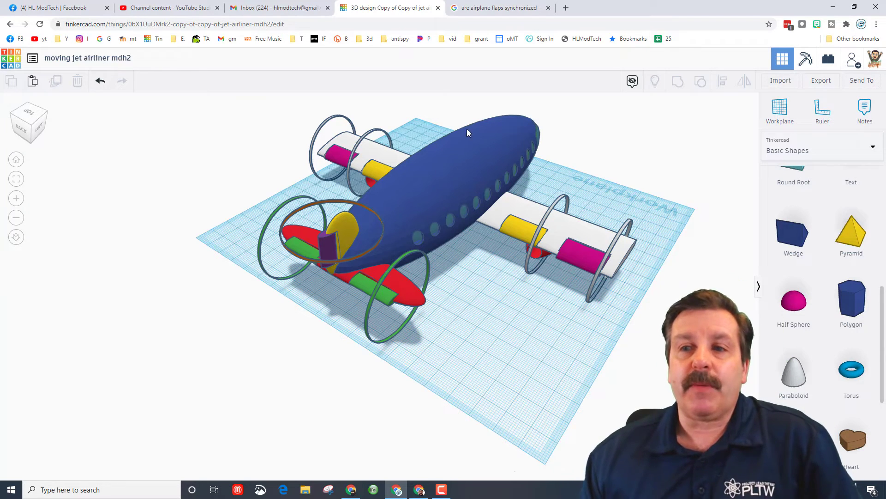